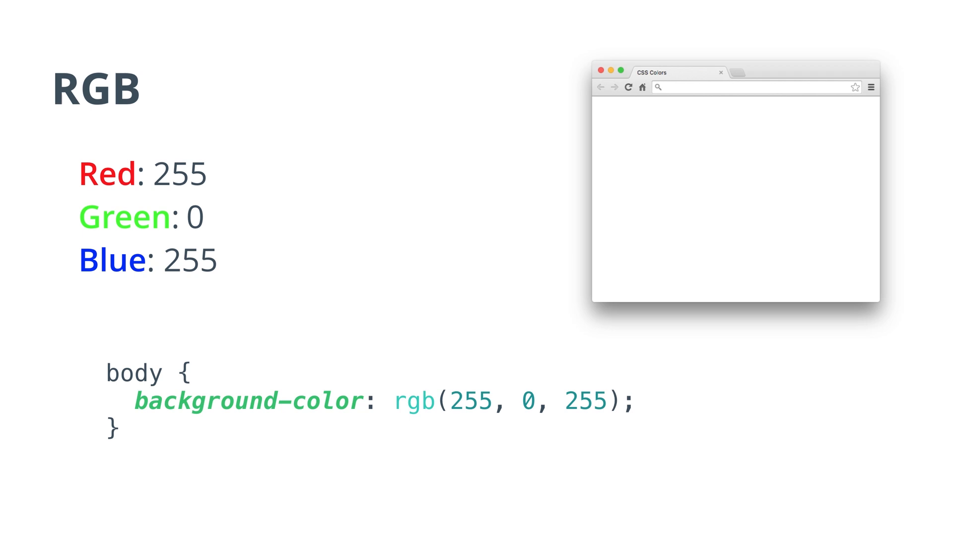
Step: Step through the rgb(255, 0, 255) body background-colour example on the RGB slide
{"action": "key", "text": "Right"}
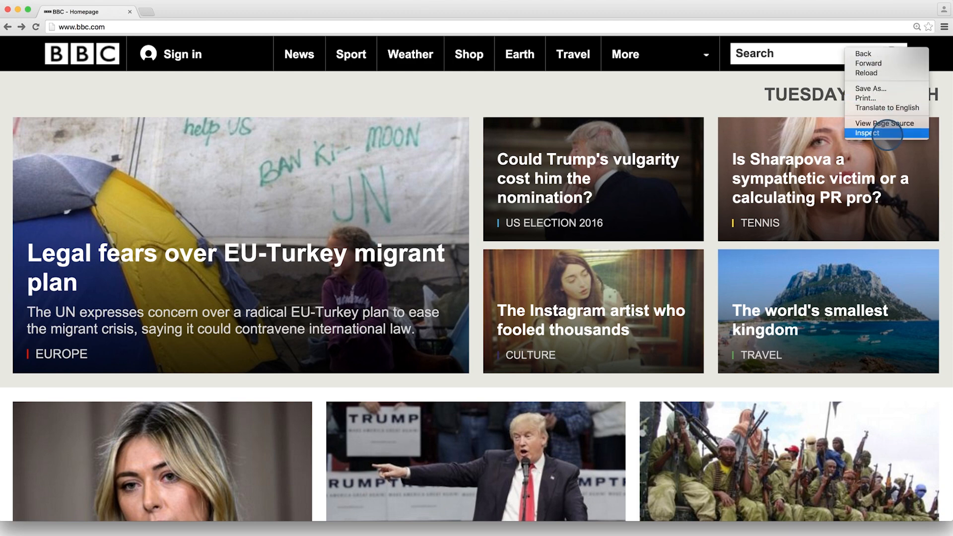
Step: Inspect the BBC navigation bar so DevTools shows the orb-header div and its styles
{"action": "left_click", "coordinate": [867, 133]}
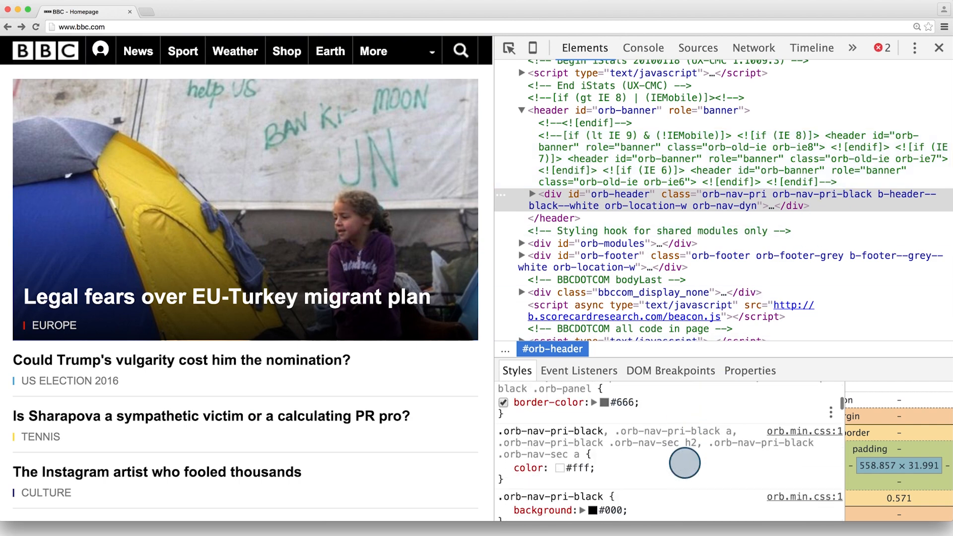
Step: Change the .orb-nav-pri-black background swatch to blue #0E76EB in the color picker
{"action": "left_click", "coordinate": [585, 459]}
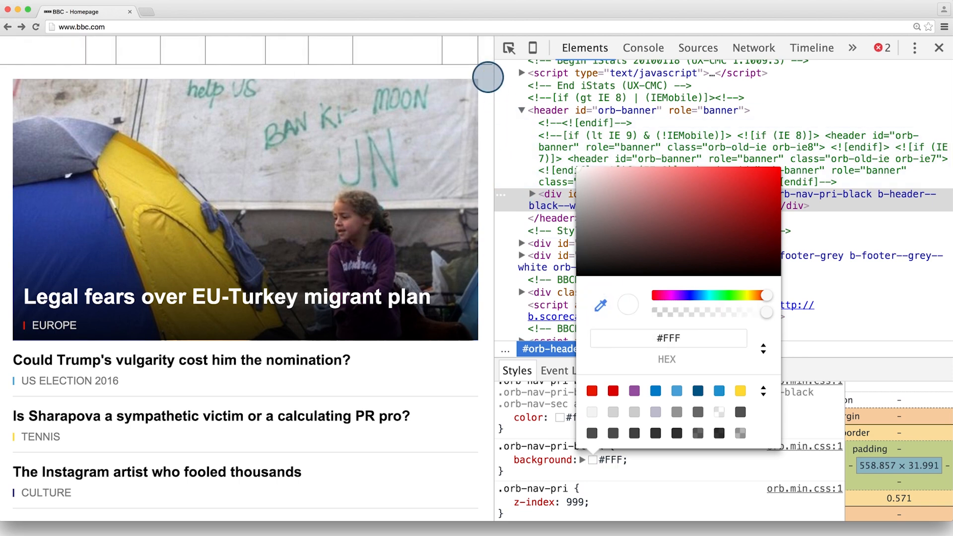
{"action": "mouse_move", "coordinate": [733, 229]}
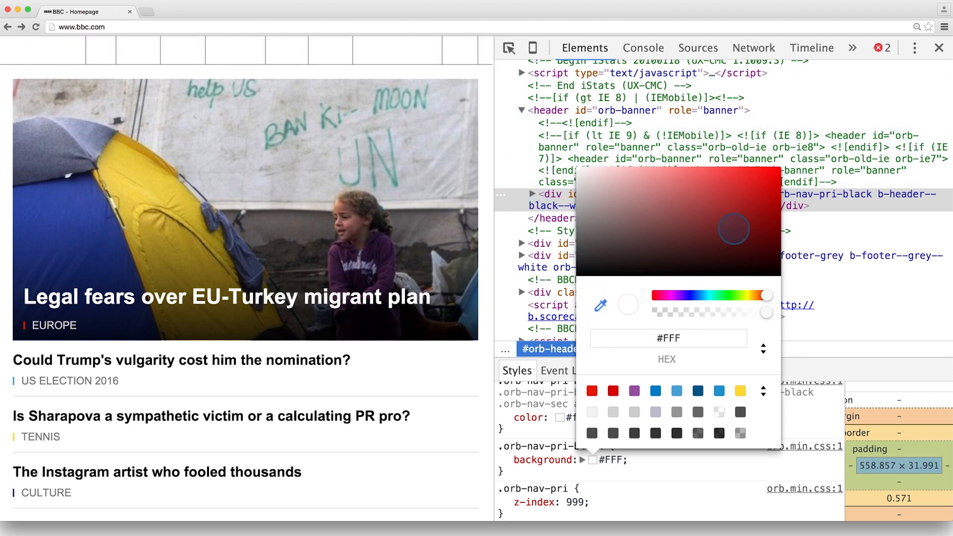
{"action": "left_click_drag", "start_coordinate": [764, 296], "coordinate": [690, 295]}
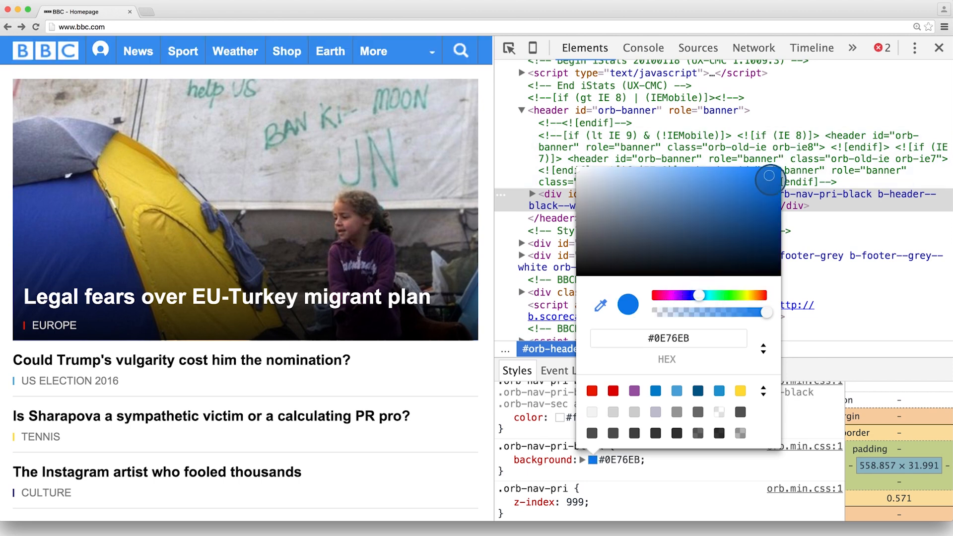
{"action": "left_click_drag", "start_coordinate": [770, 178], "coordinate": [770, 251]}
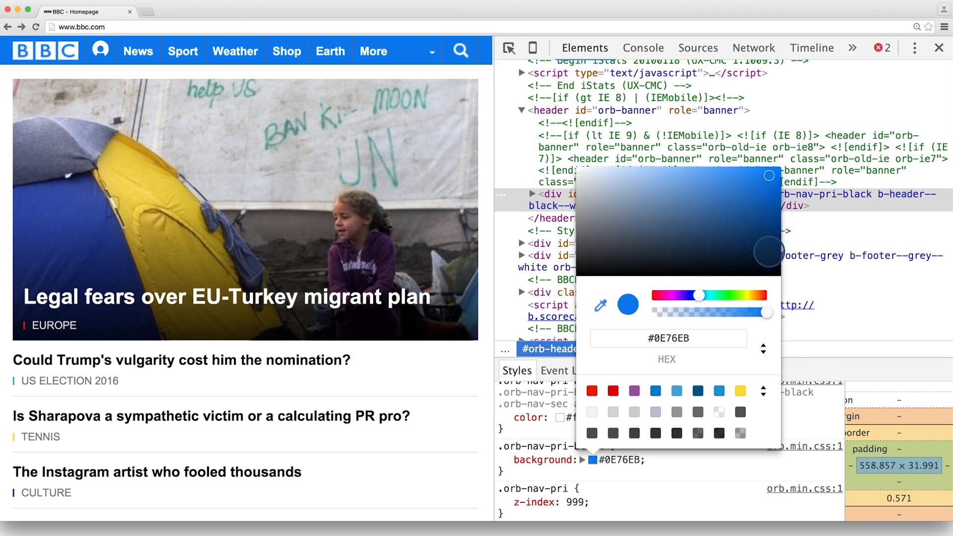